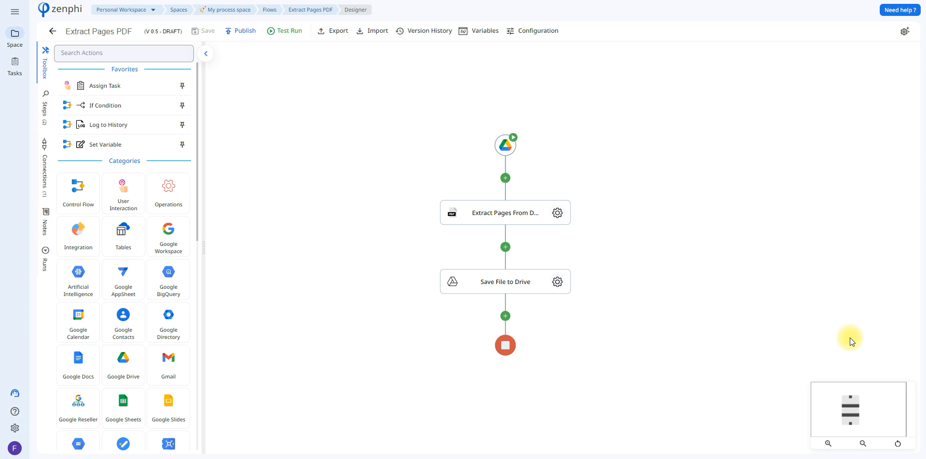
mouse_move(827, 331)
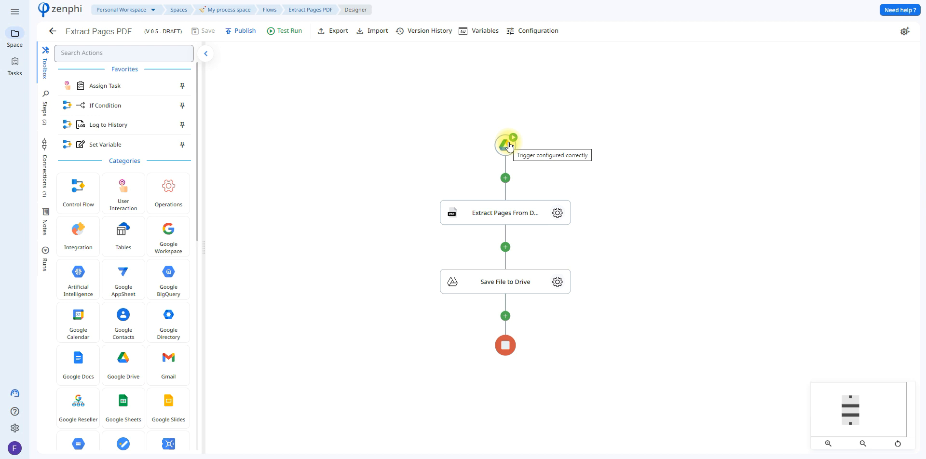
Review the Google Drive trigger's monitored folder setting, leaving it unchanged.
left_click(504, 144)
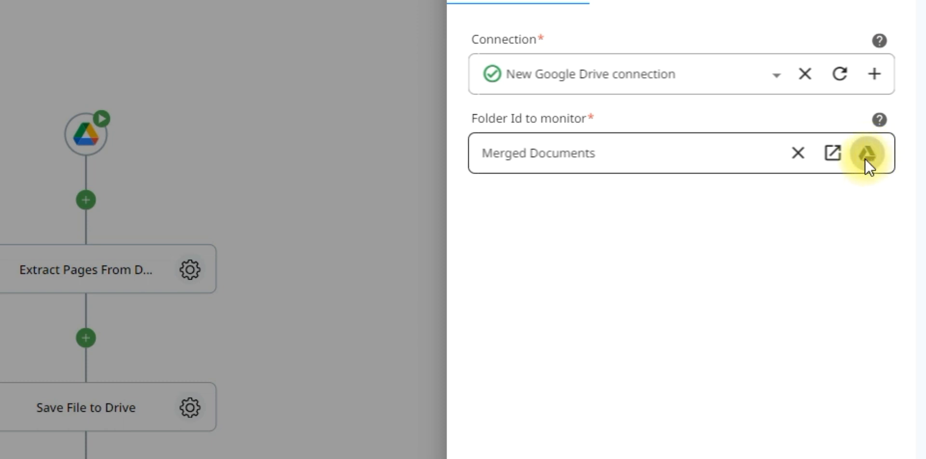
left_click(867, 152)
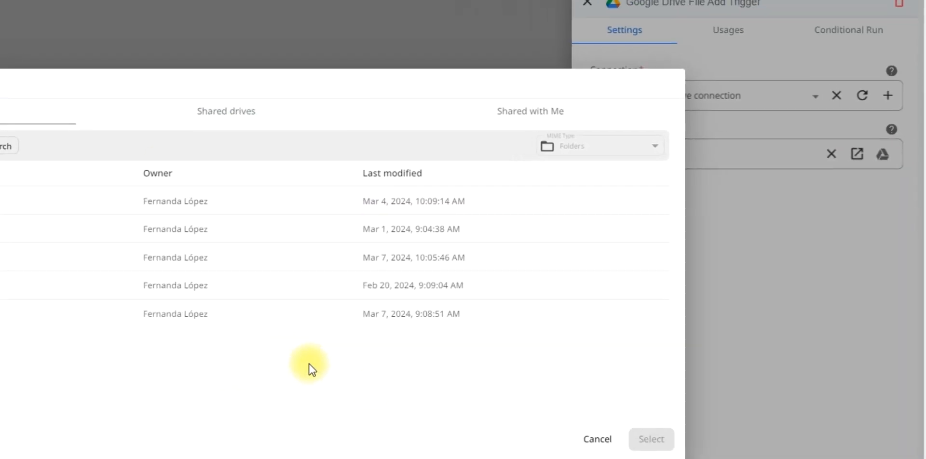
left_click(596, 439)
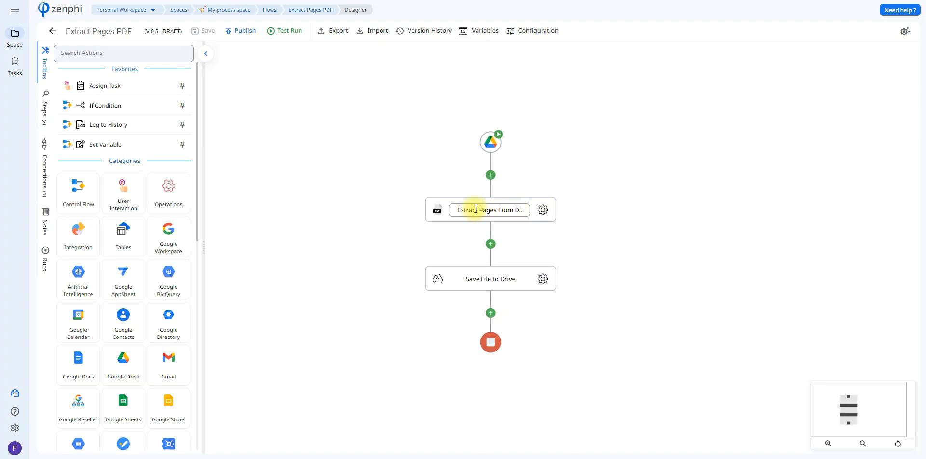
Use the trigger's File Contents as the Extract Pages source and review the Save File to Drive payload.
left_click(541, 209)
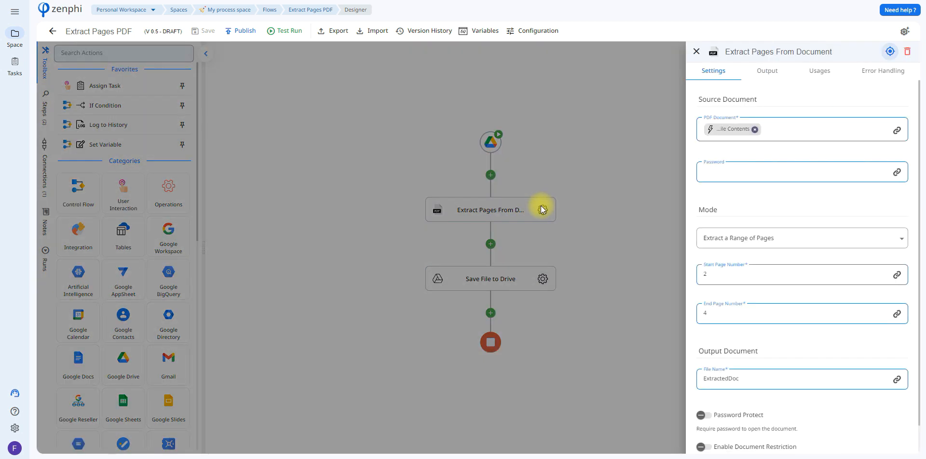
mouse_move(678, 184)
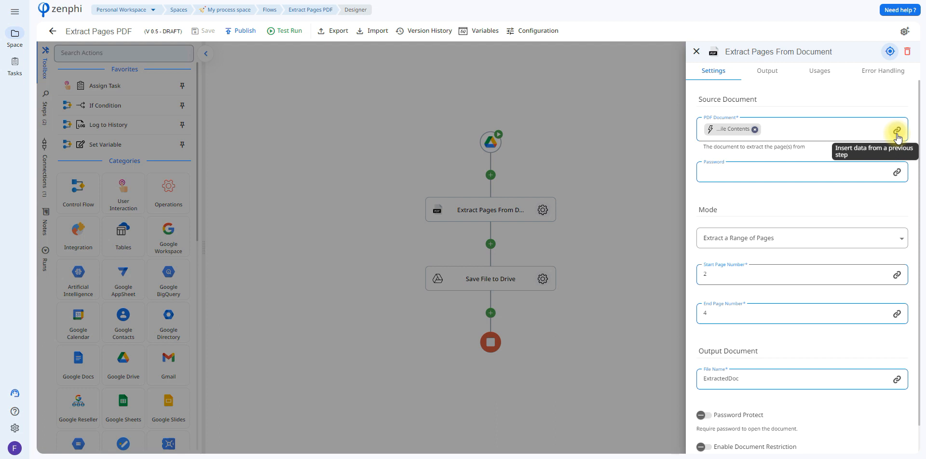
left_click(896, 131)
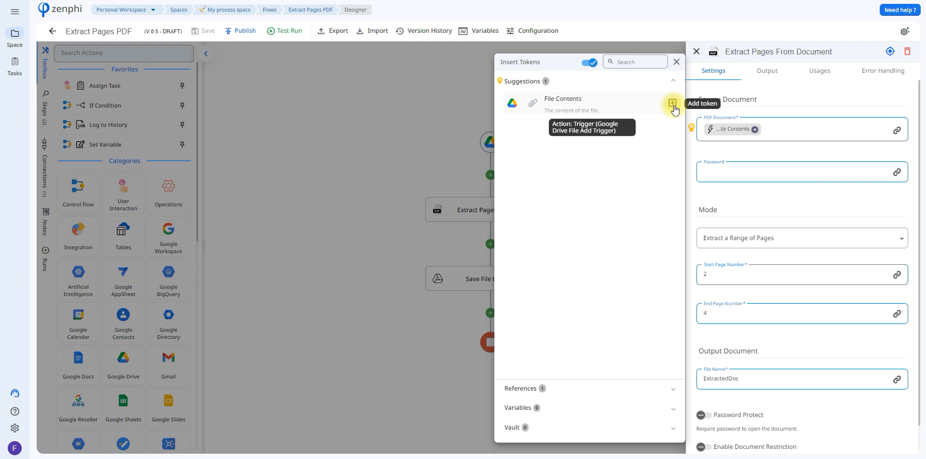
left_click(678, 62)
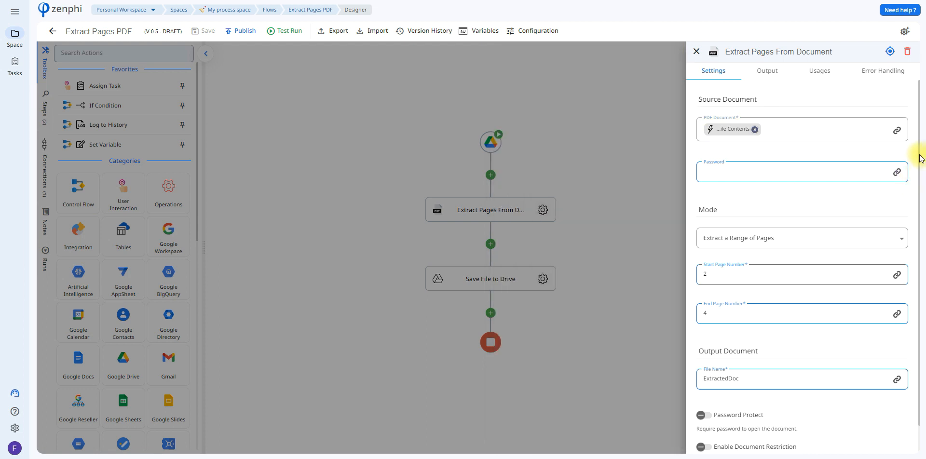
scroll("down", 3)
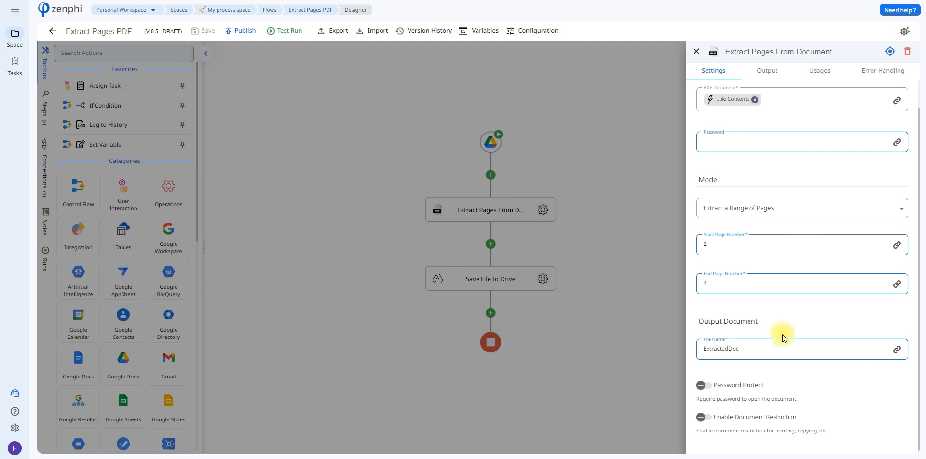
left_click(798, 142)
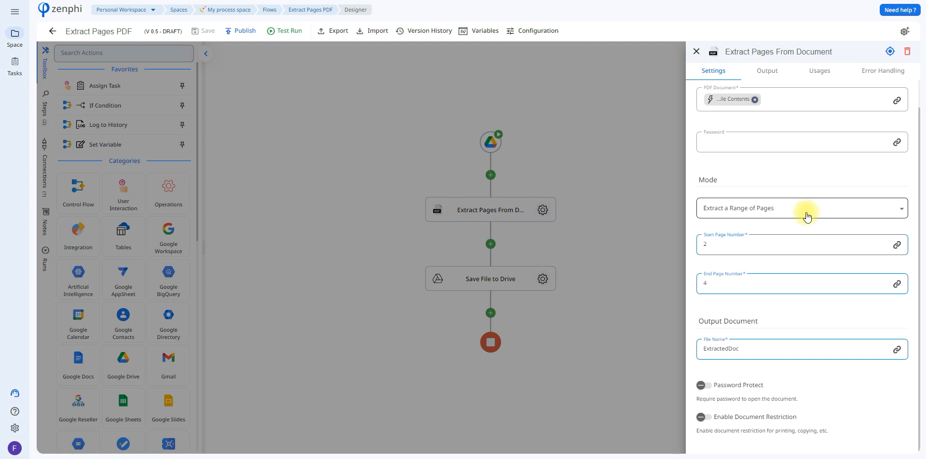
left_click(801, 208)
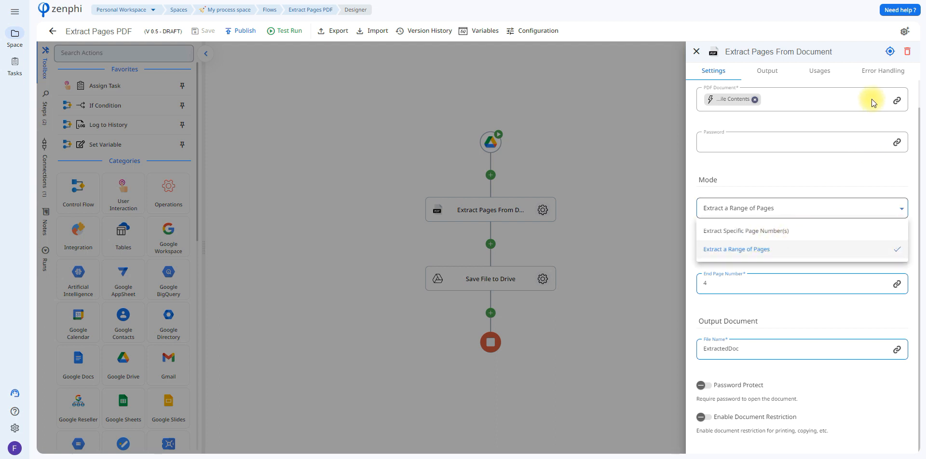
left_click(696, 52)
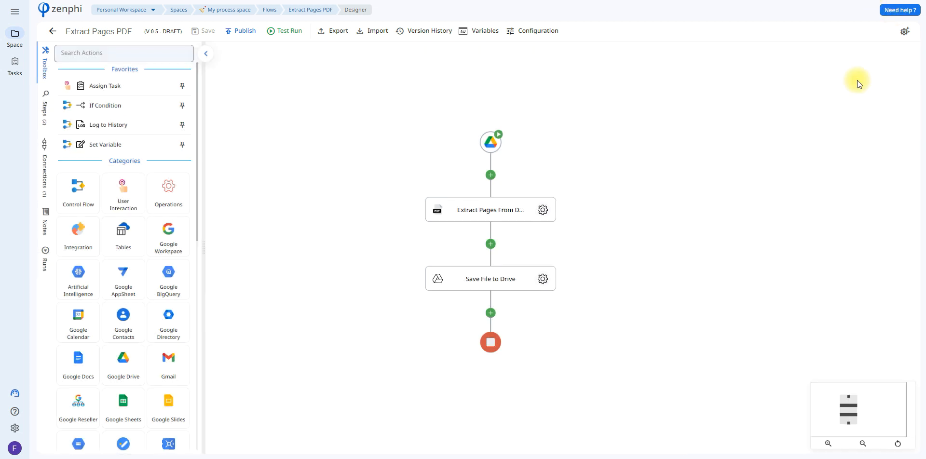
mouse_move(831, 199)
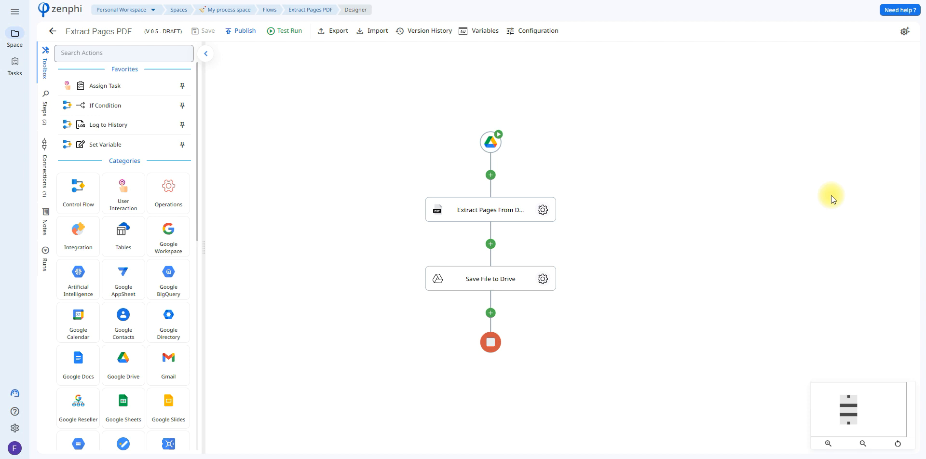
mouse_move(648, 286)
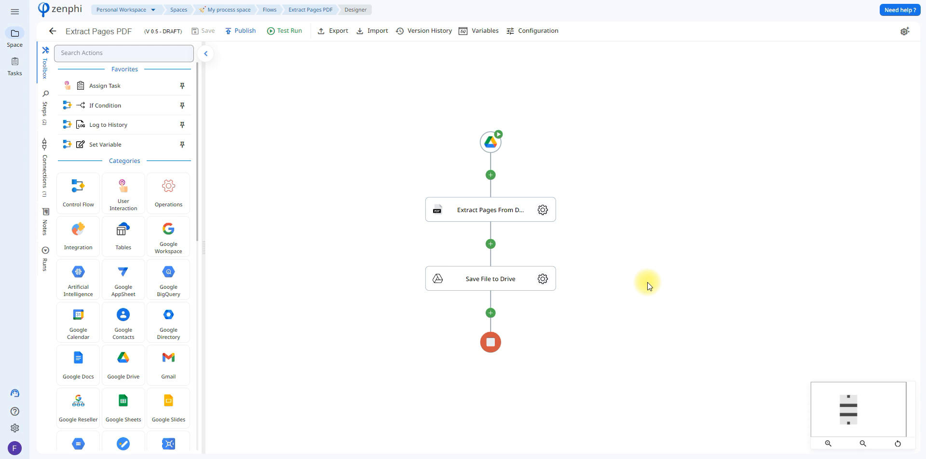
left_click(490, 279)
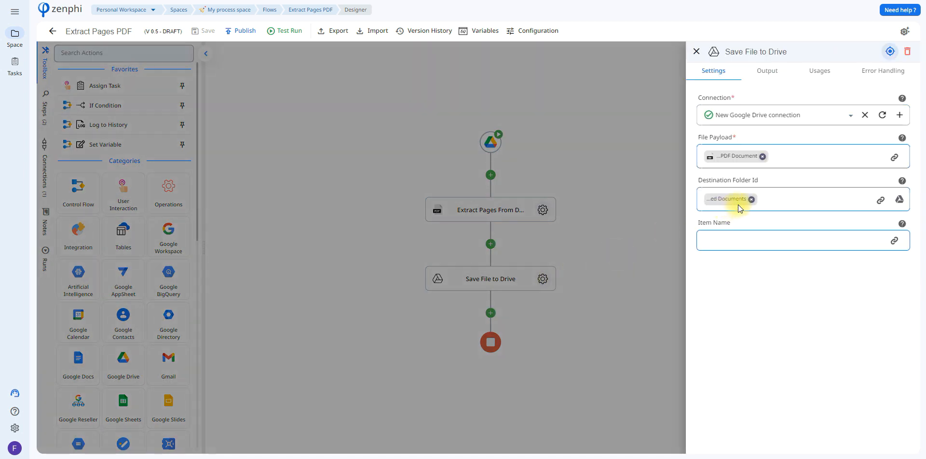
mouse_move(824, 173)
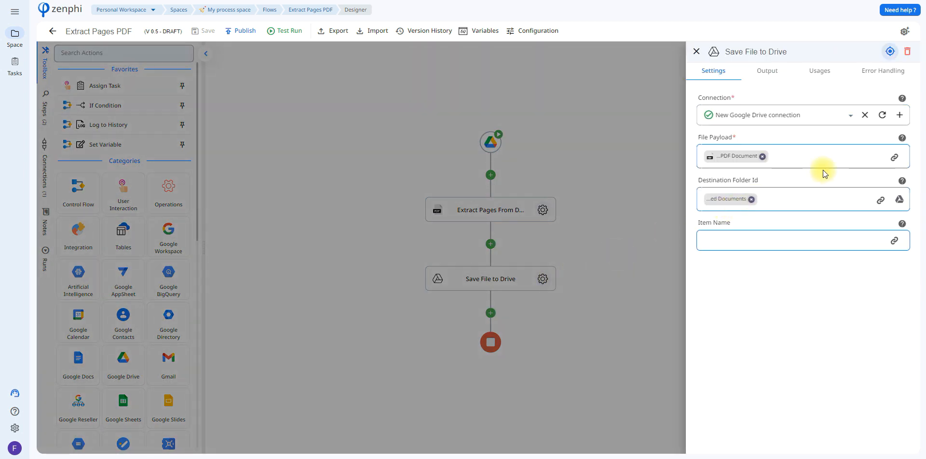
mouse_move(893, 157)
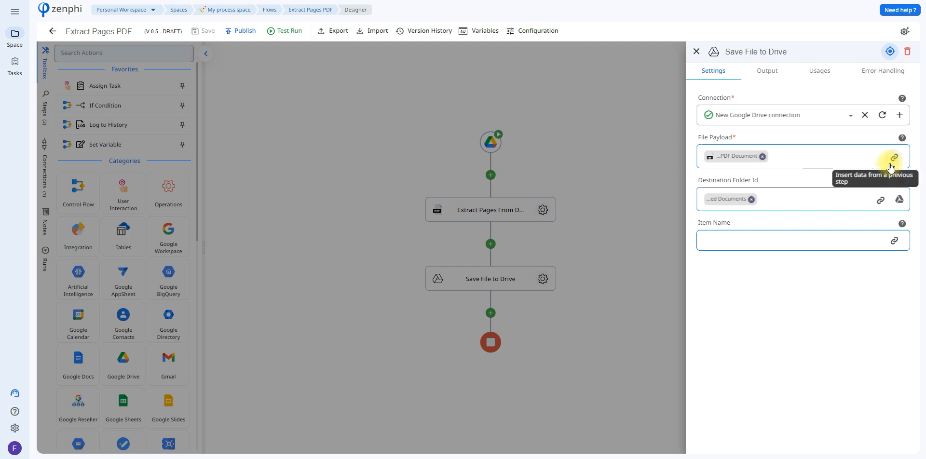
left_click(894, 157)
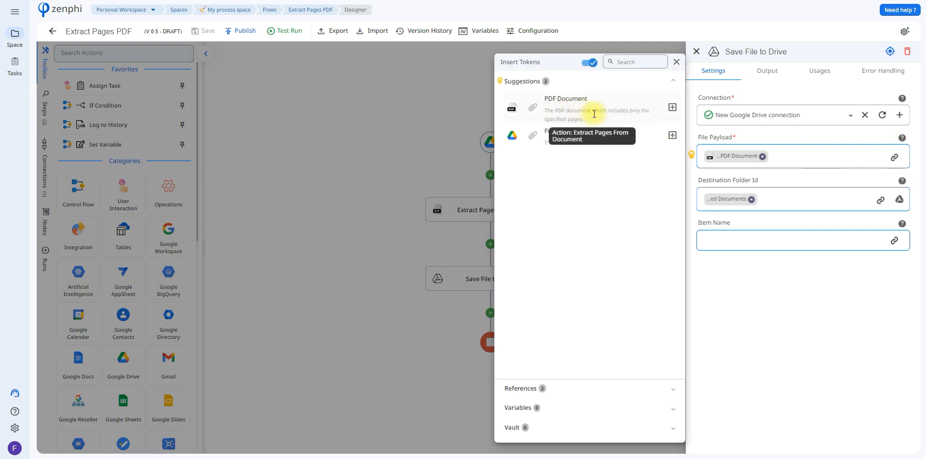
mouse_move(765, 249)
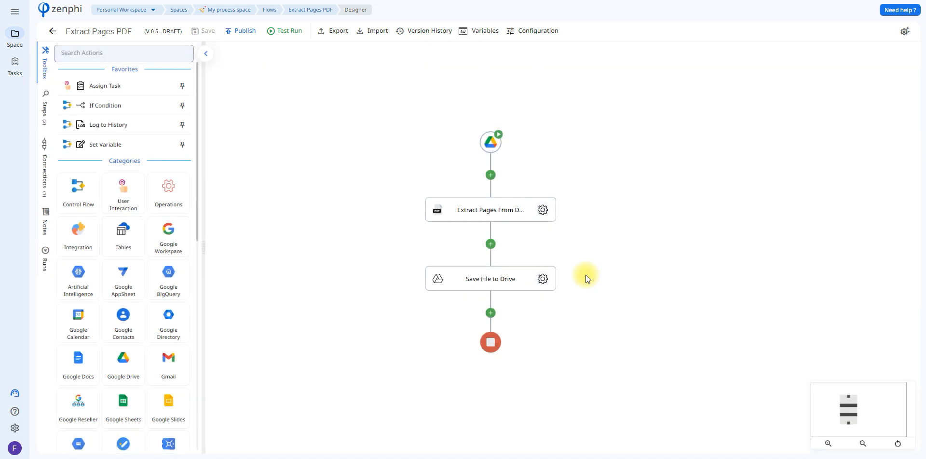
mouse_move(272, 64)
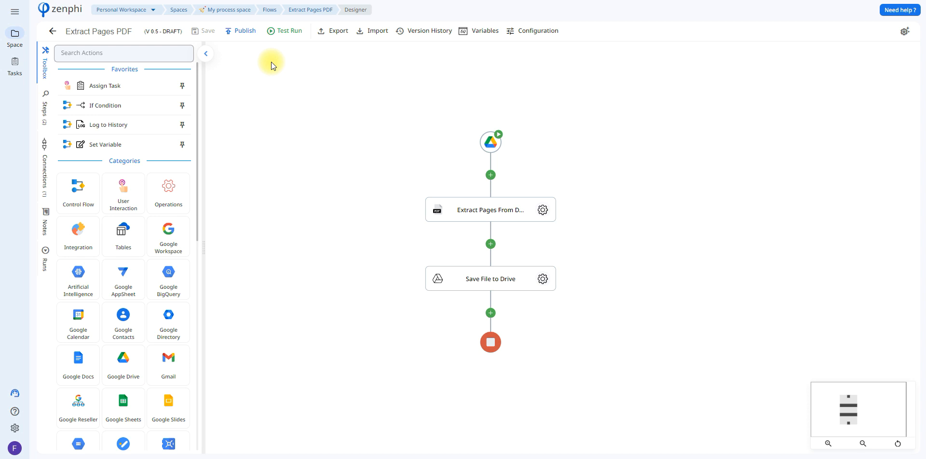
Start a test run of the flow using Merged documents.pdf from Drive.
left_click(288, 31)
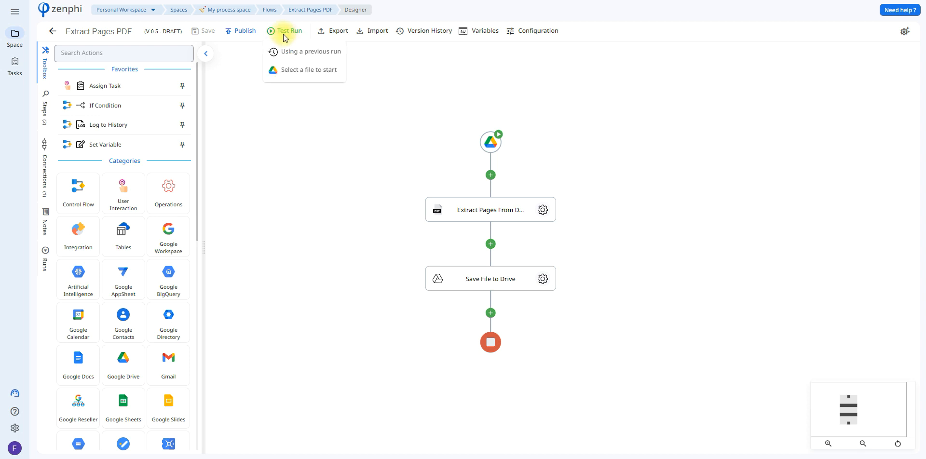
left_click(308, 70)
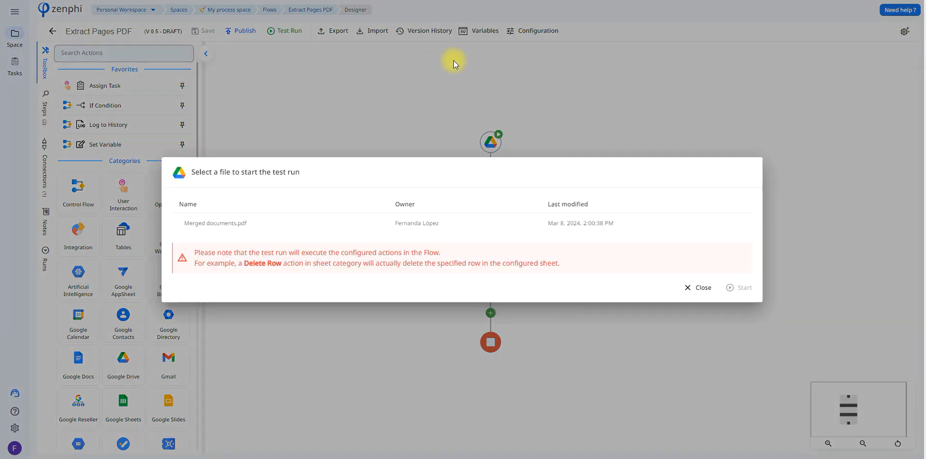
left_click(236, 223)
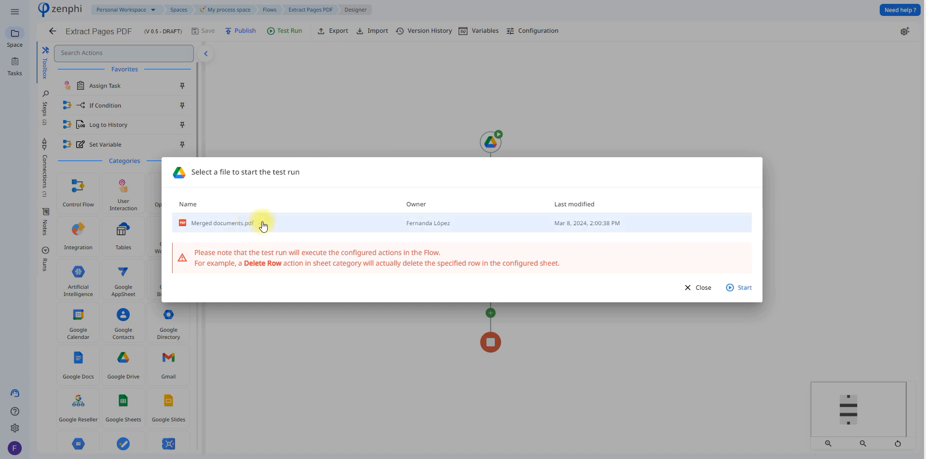
left_click(743, 288)
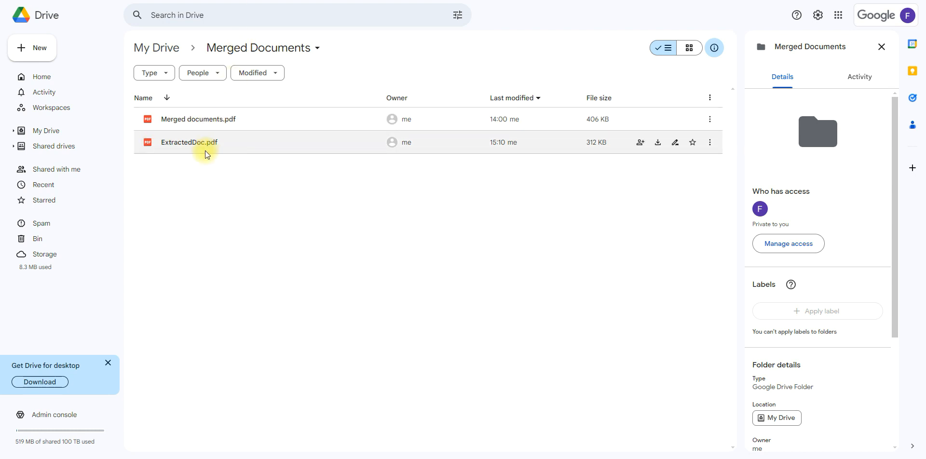
double_click(197, 119)
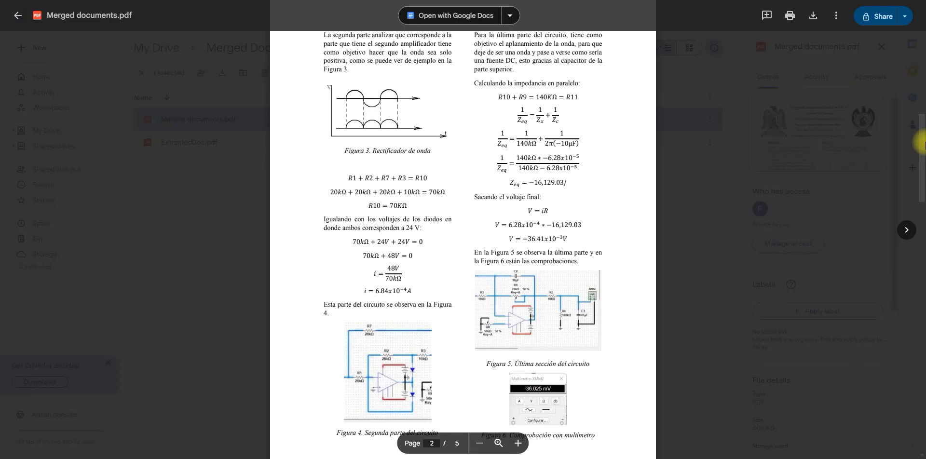
scroll("down", 3)
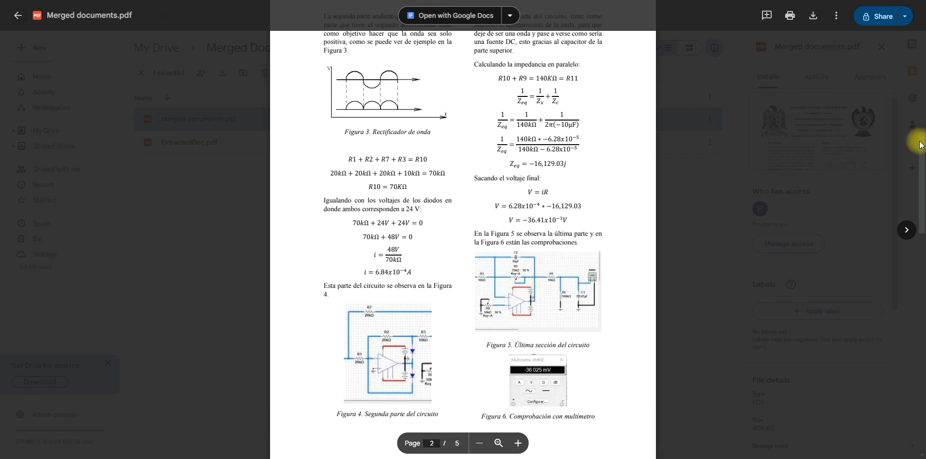
scroll("down", 3)
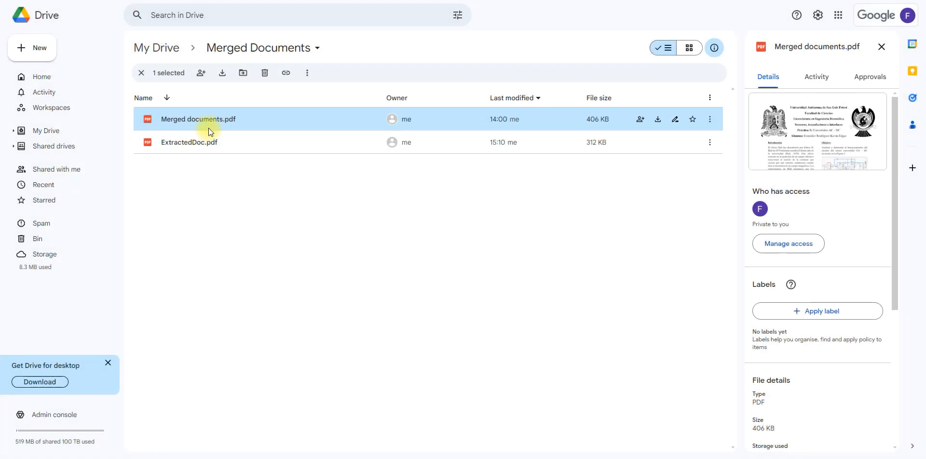
Preview ExtractedDoc.pdf in Drive and scroll through its three extracted pages.
double_click(190, 142)
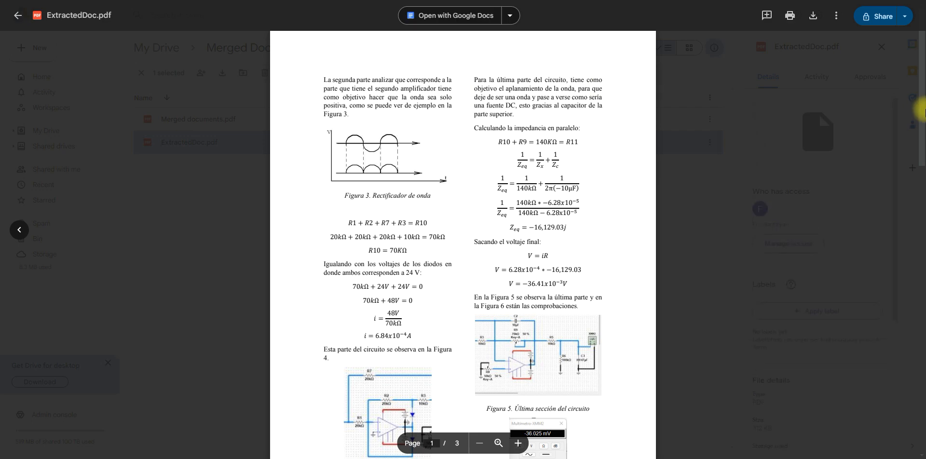
scroll("down", 3)
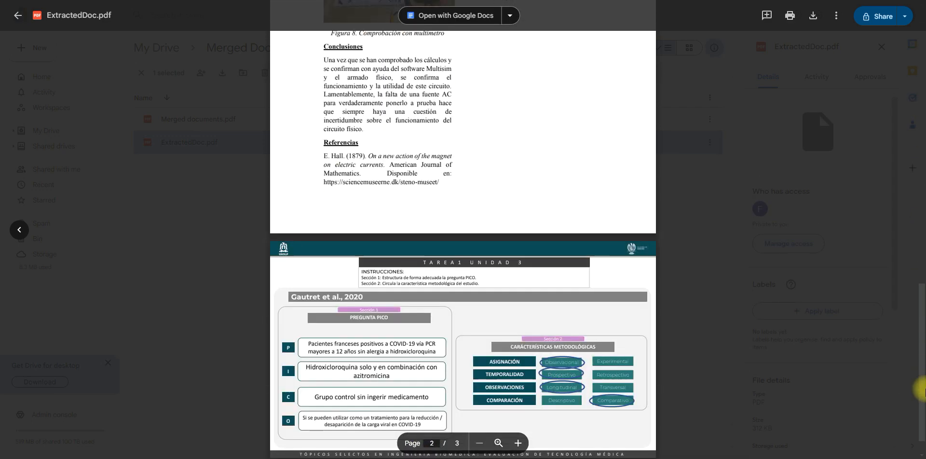
scroll("down", 3)
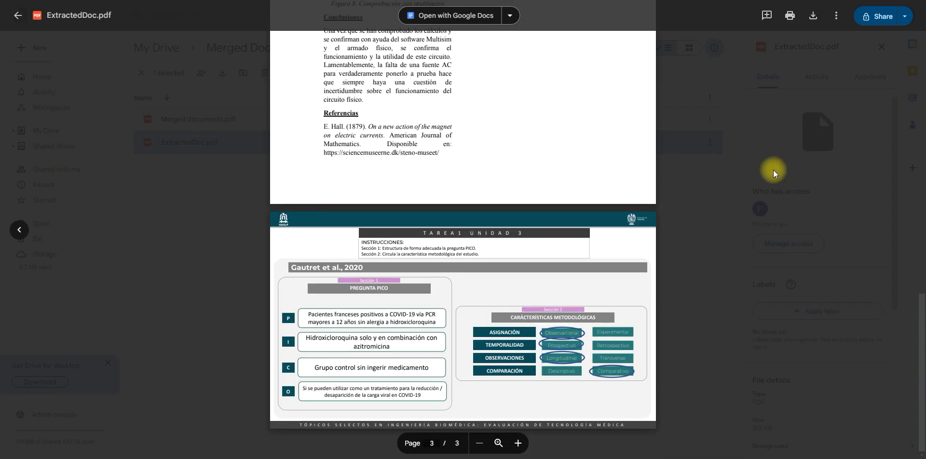